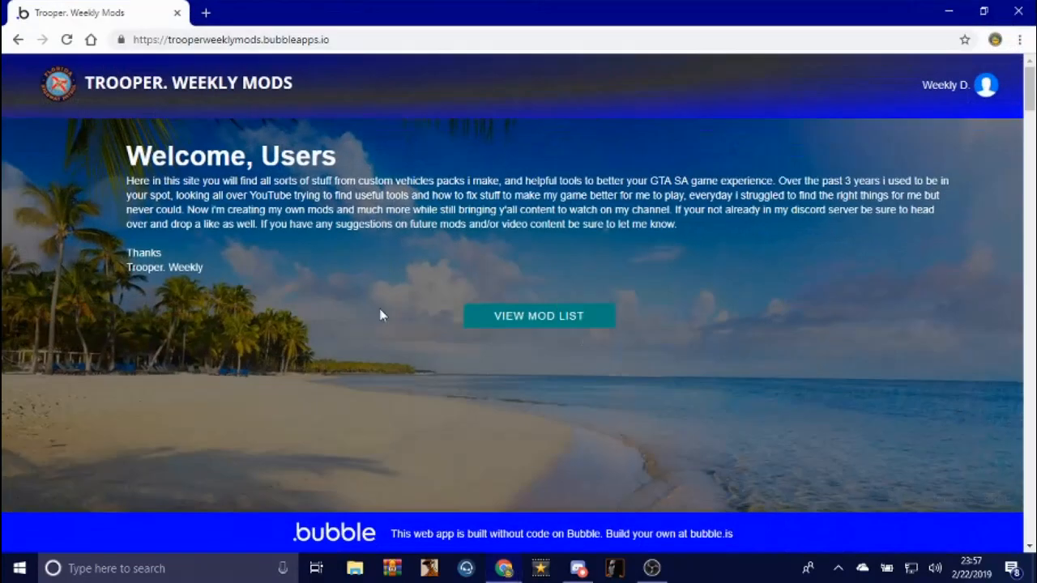
- Browse the Tools category of Trooper Weekly Mods down to Alcis SAAT GUI FrontEnd
scroll("down", 3)
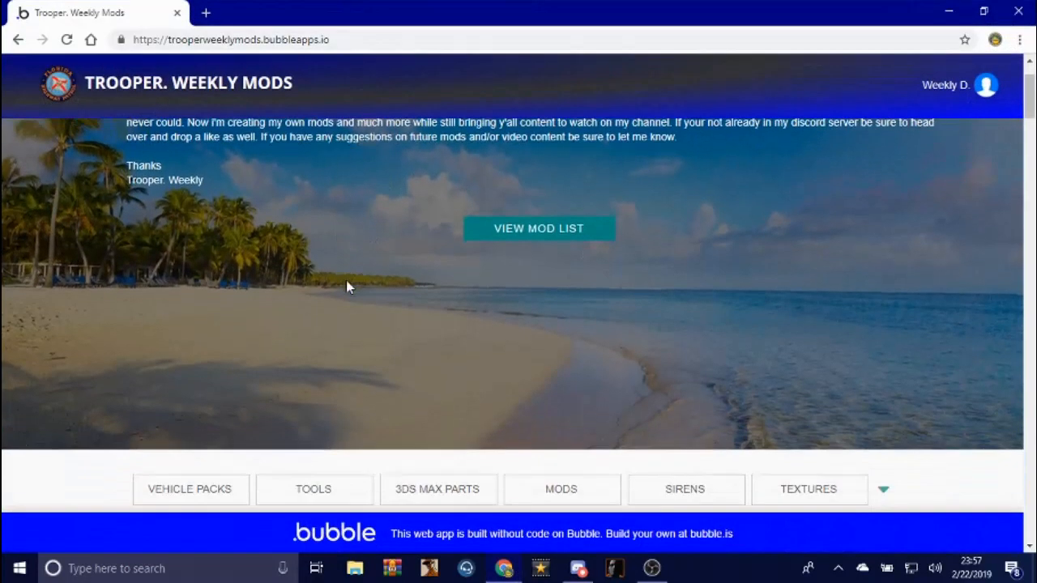
left_click(312, 490)
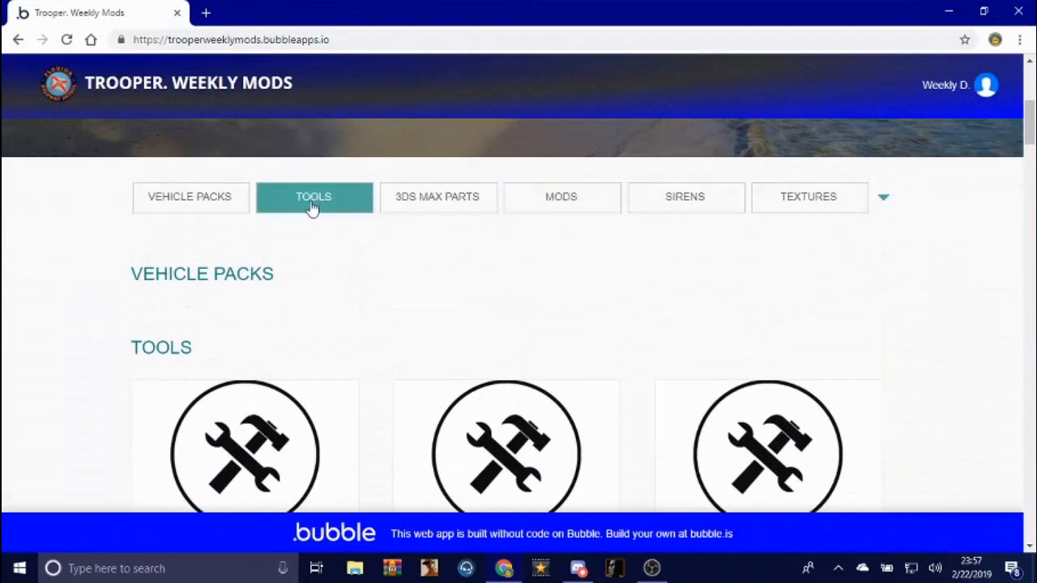
scroll("down", 3)
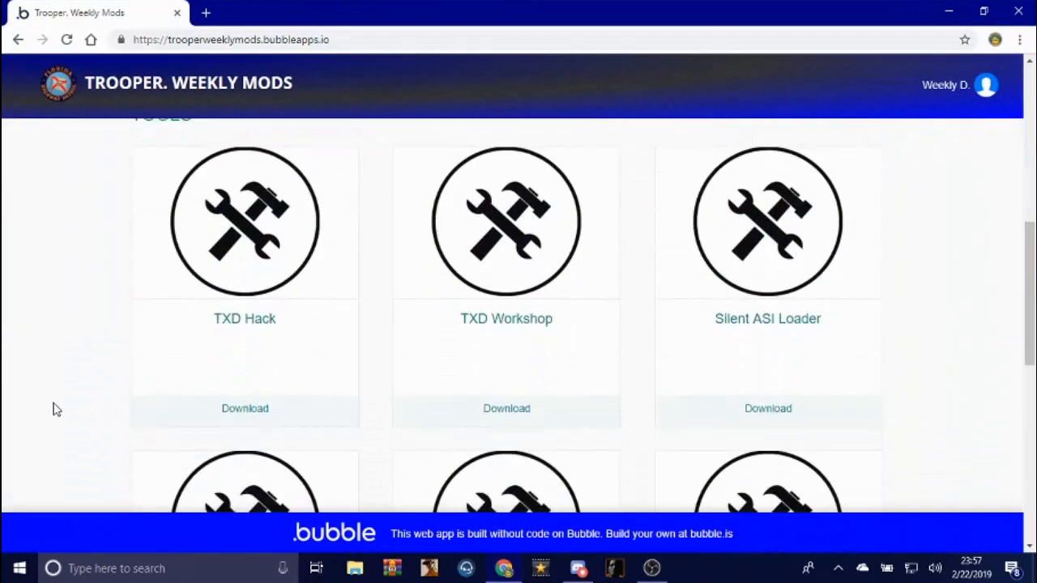
scroll("down", 3)
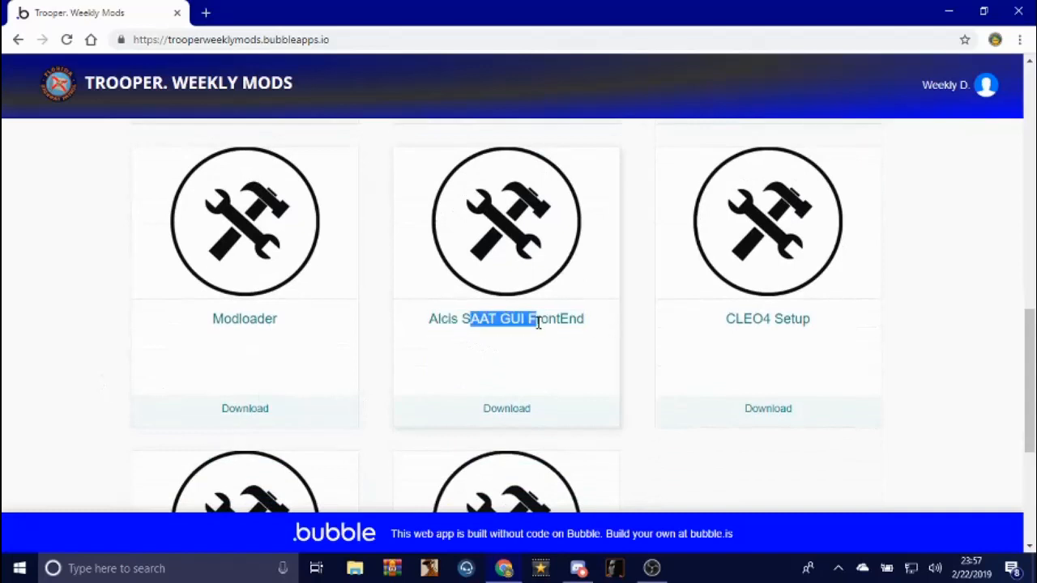
left_click(599, 350)
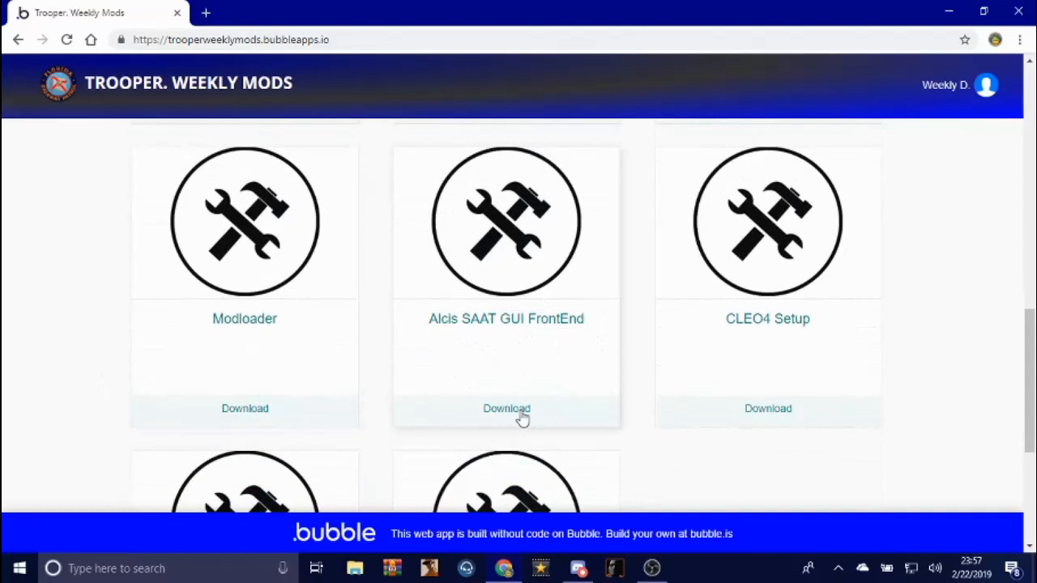
mouse_move(543, 422)
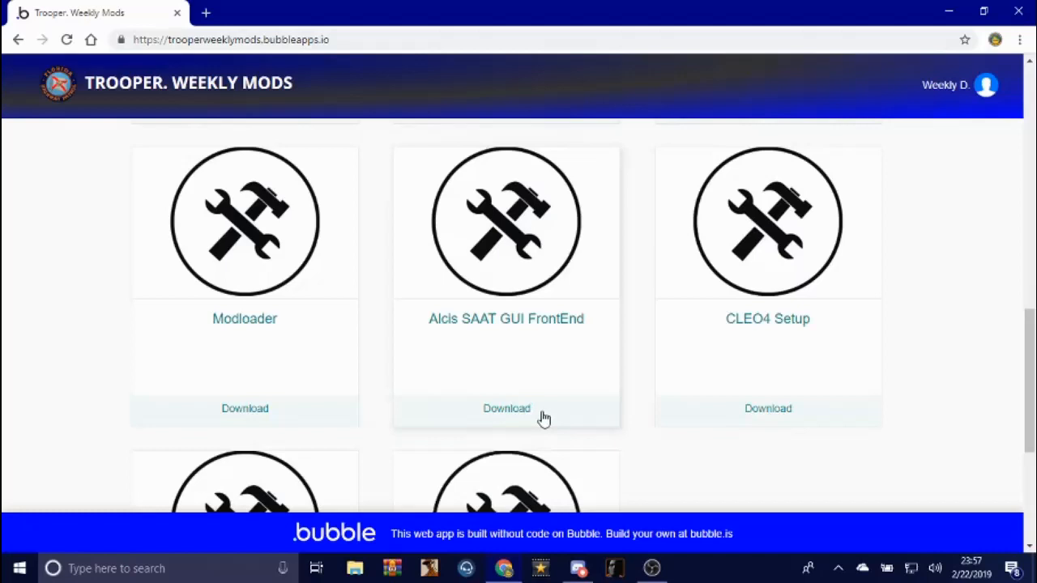
- Download the Alcis SAAT GUI FrontEnd archive and open the downloaded .rar
left_click(506, 409)
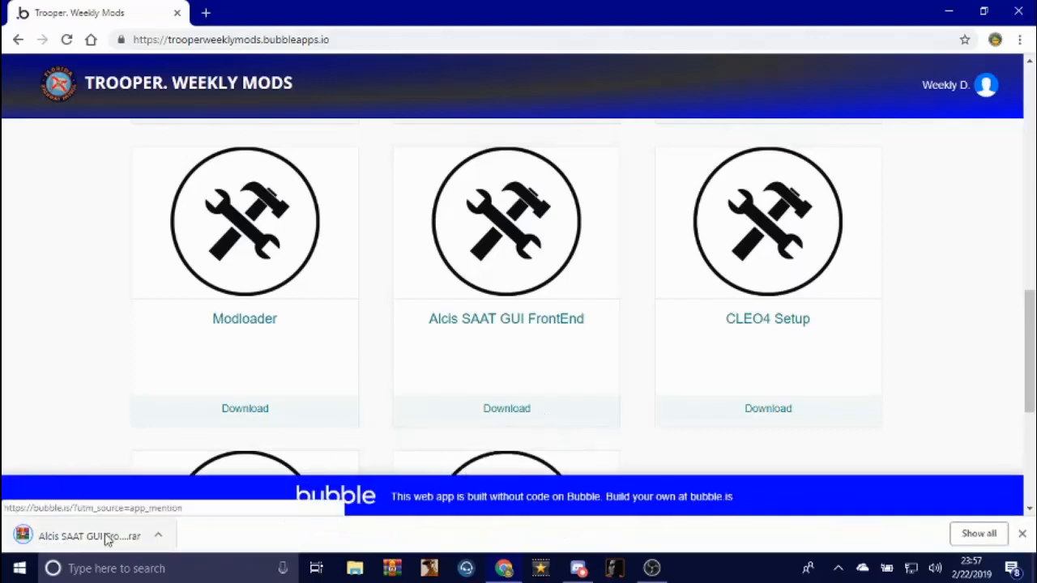
left_click(89, 537)
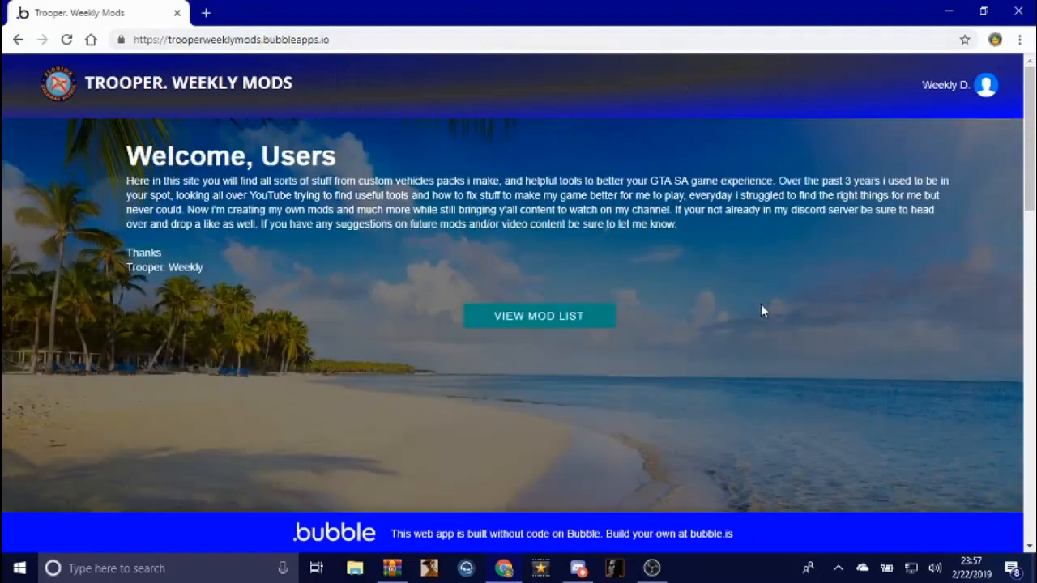
- View the mod list's Sirens category showing CHP Intimidator, fs fix and OPP
left_click(538, 314)
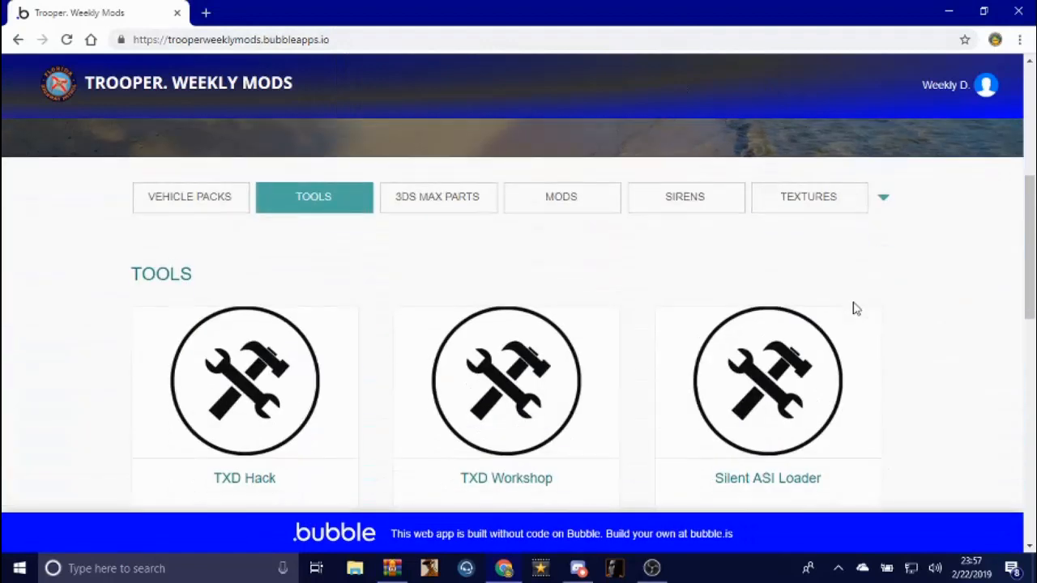
left_click(684, 198)
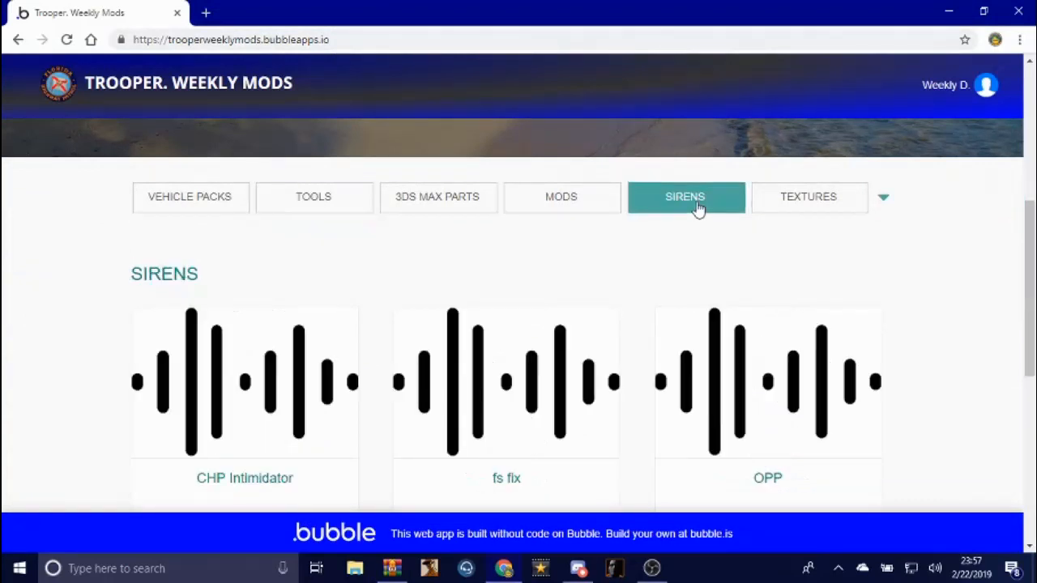
scroll("down", 3)
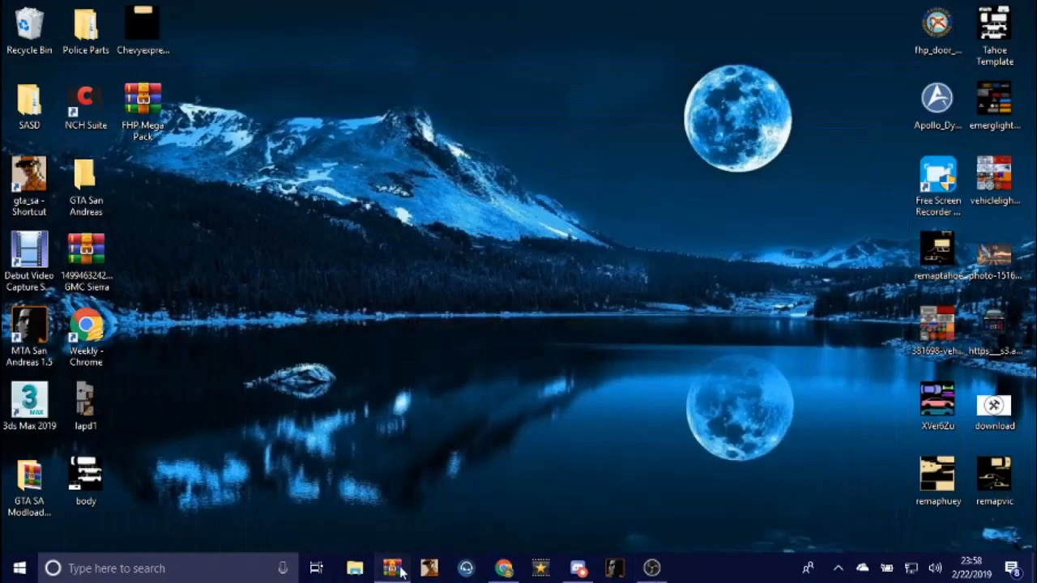
- Run SaatGuiFrontend.exe from the SAAT archive in WinRAR
left_click(392, 567)
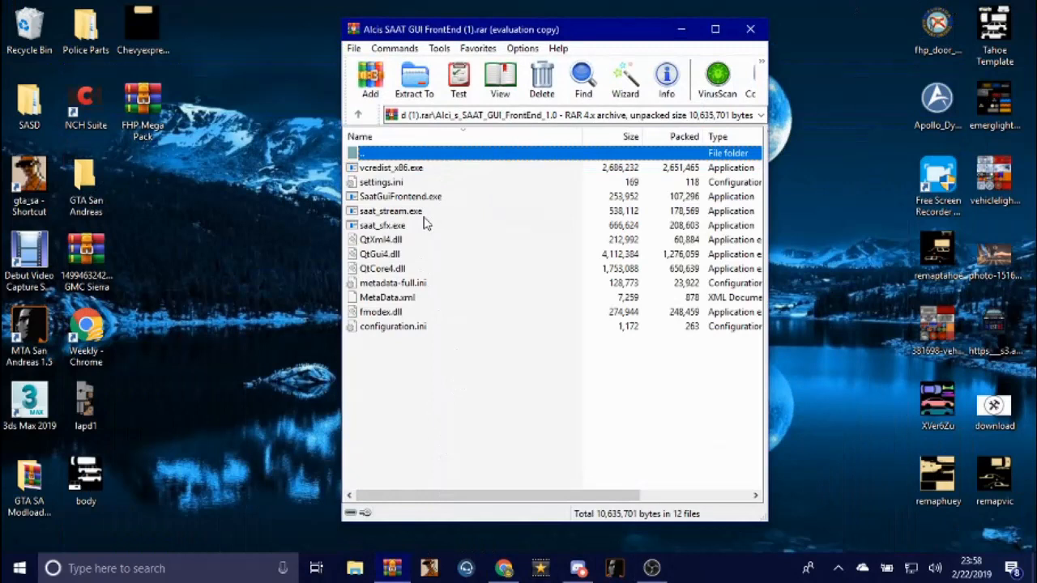
left_click(392, 167)
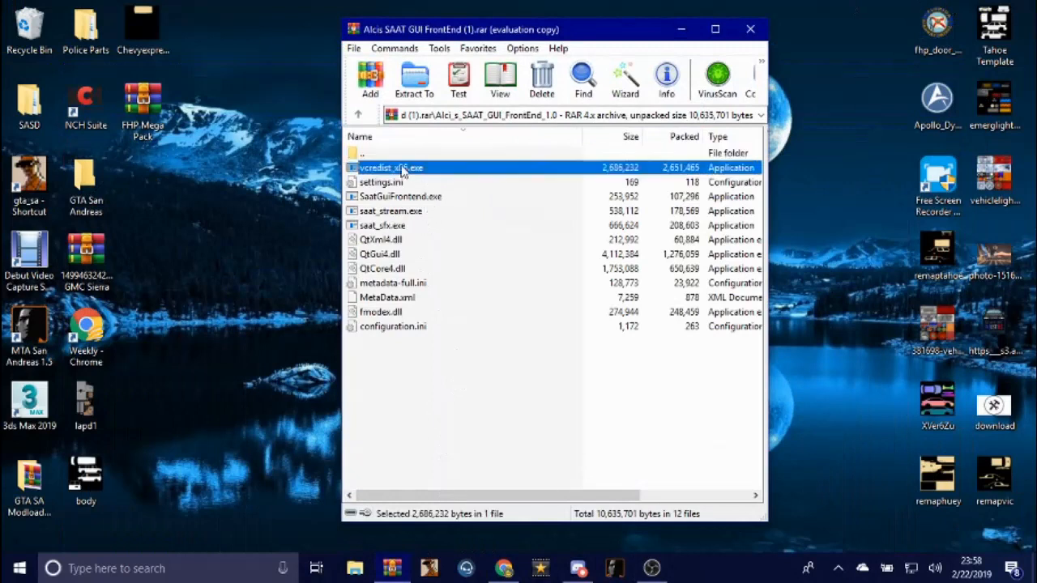
left_click(441, 414)
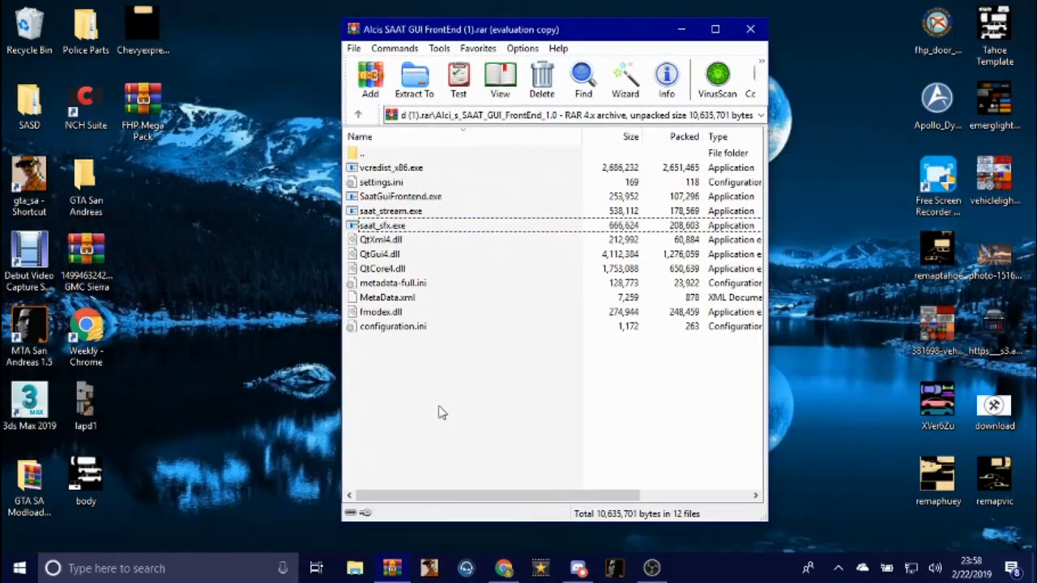
left_click(400, 196)
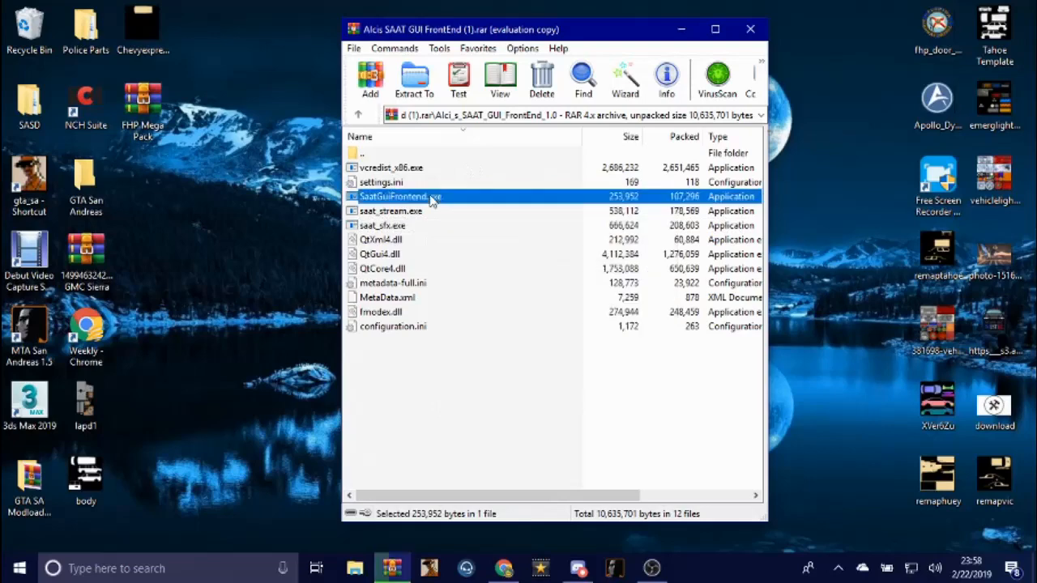
double_click(399, 197)
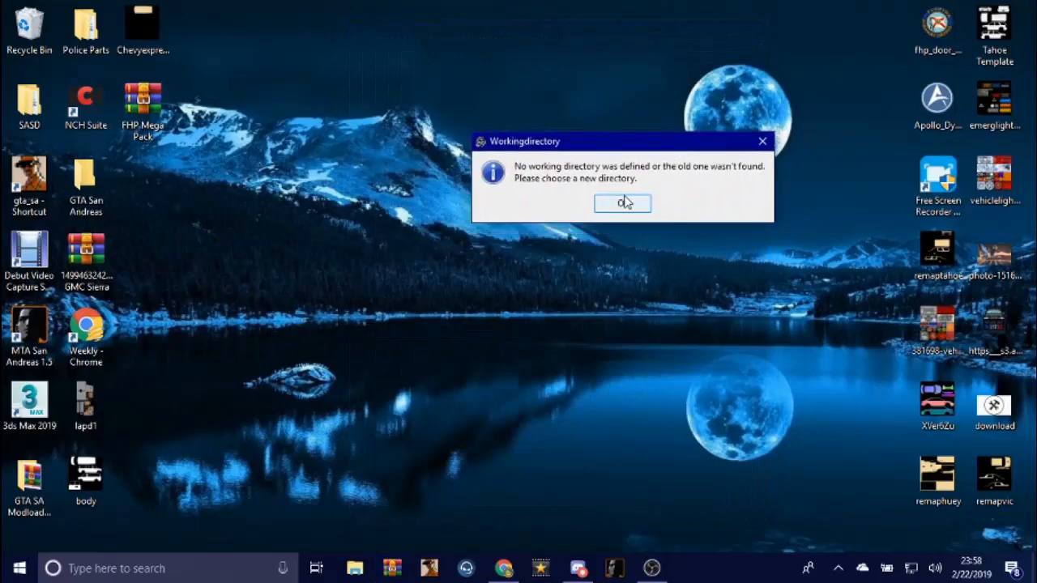
- Set the desktop GTA San Andreas folder as the SAAT working directory
left_click(622, 203)
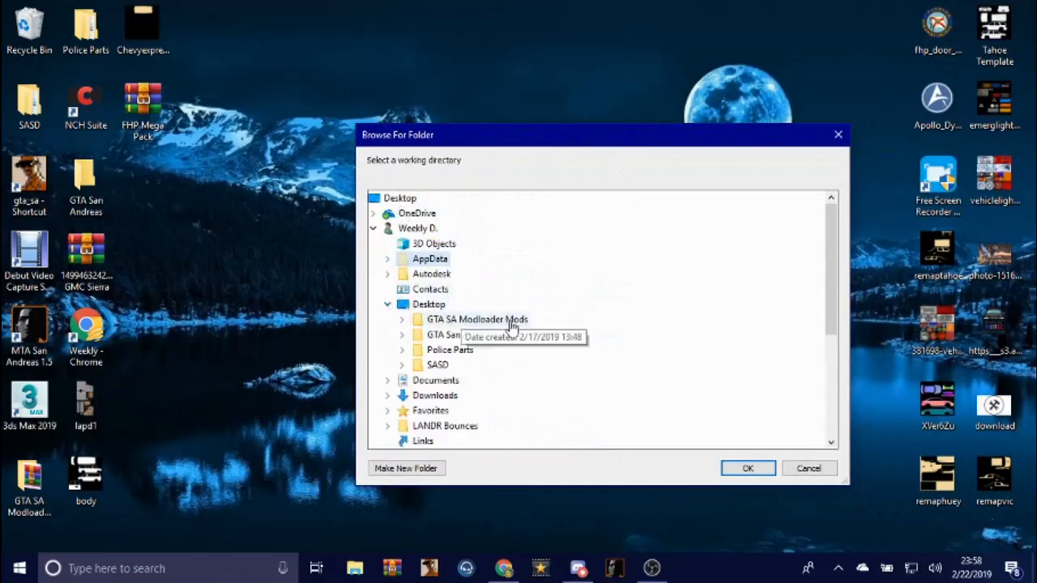
scroll("down", 3)
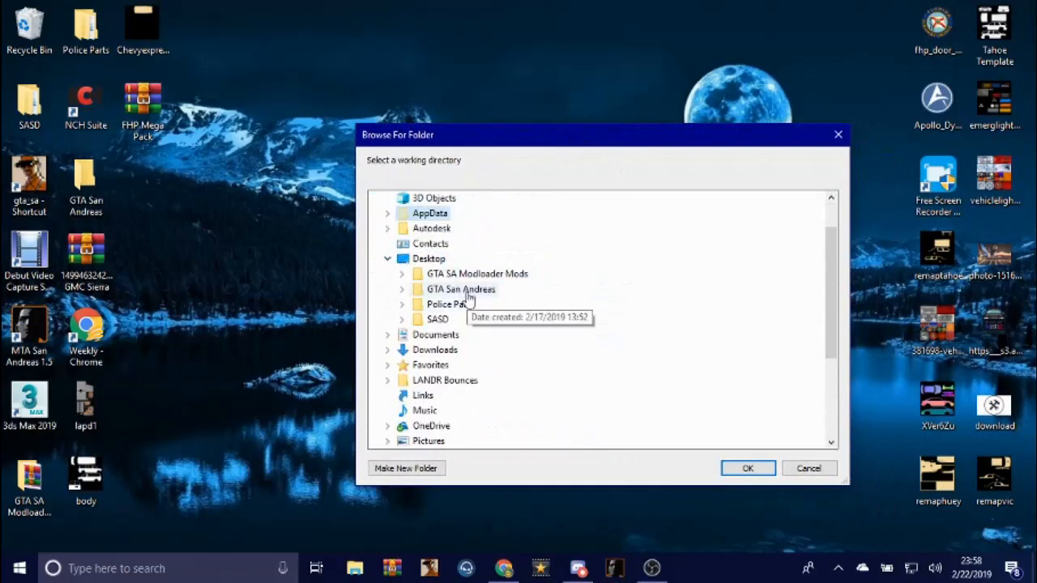
left_click(402, 289)
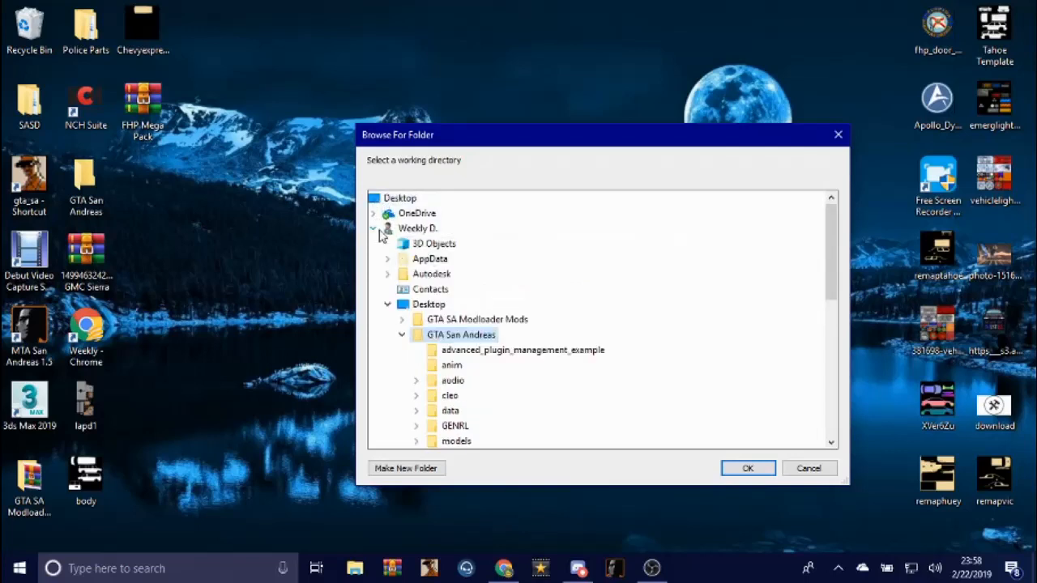
scroll("down", 3)
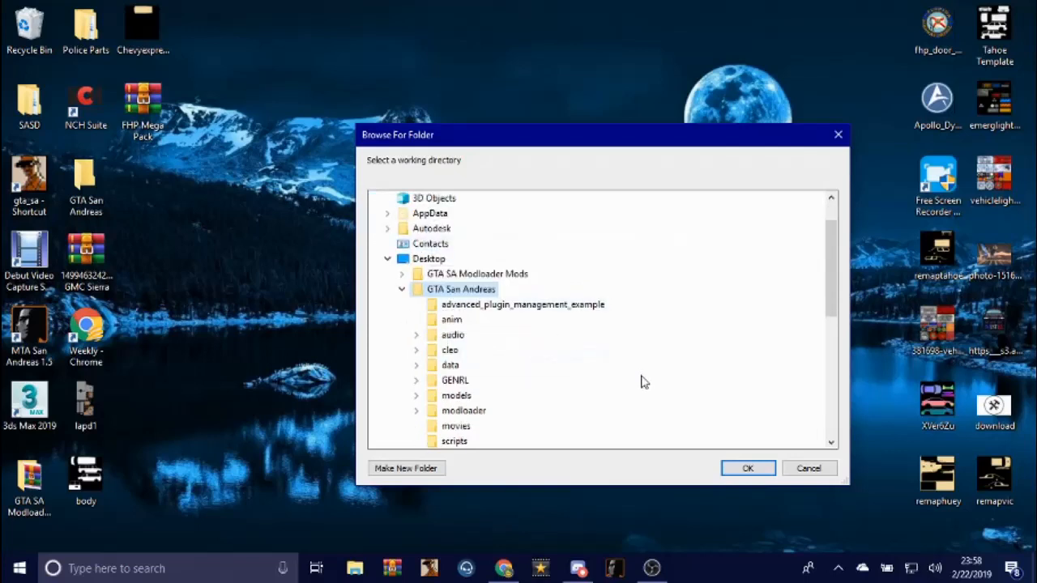
left_click(749, 469)
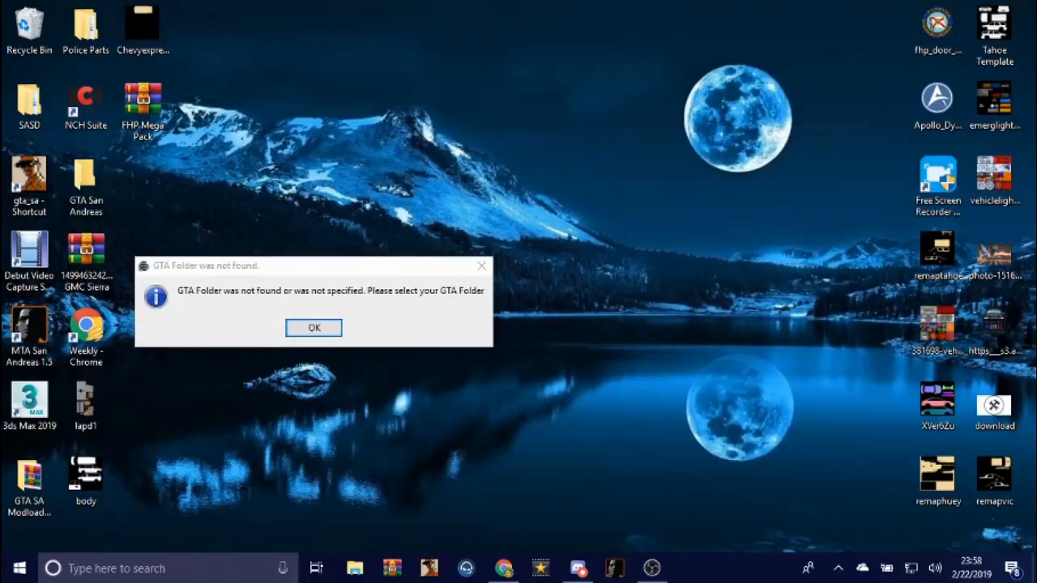
- Set GTA San Andreas as the game folder so the audio archive tree loads
left_click(314, 327)
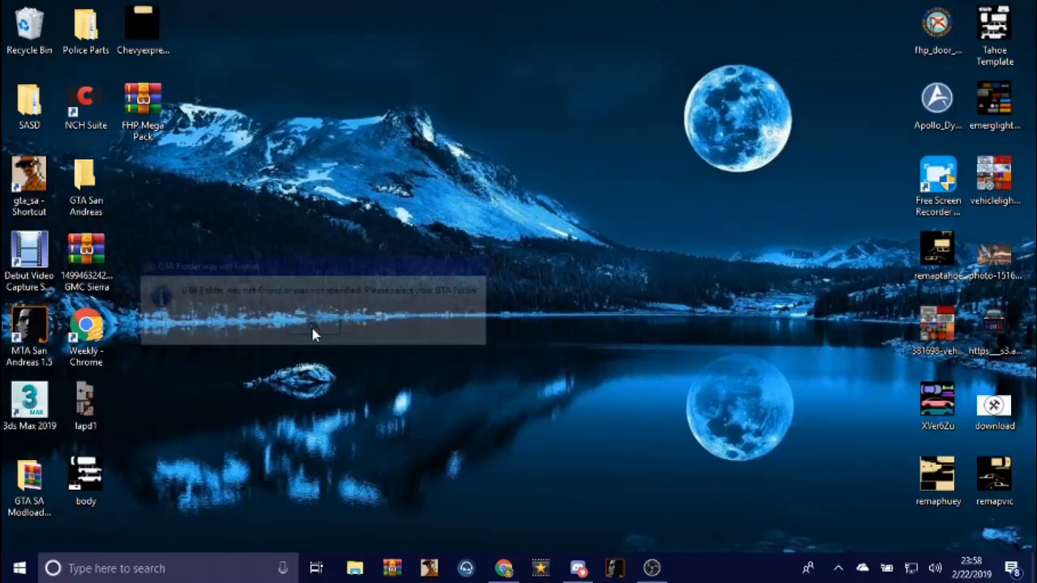
left_click(316, 332)
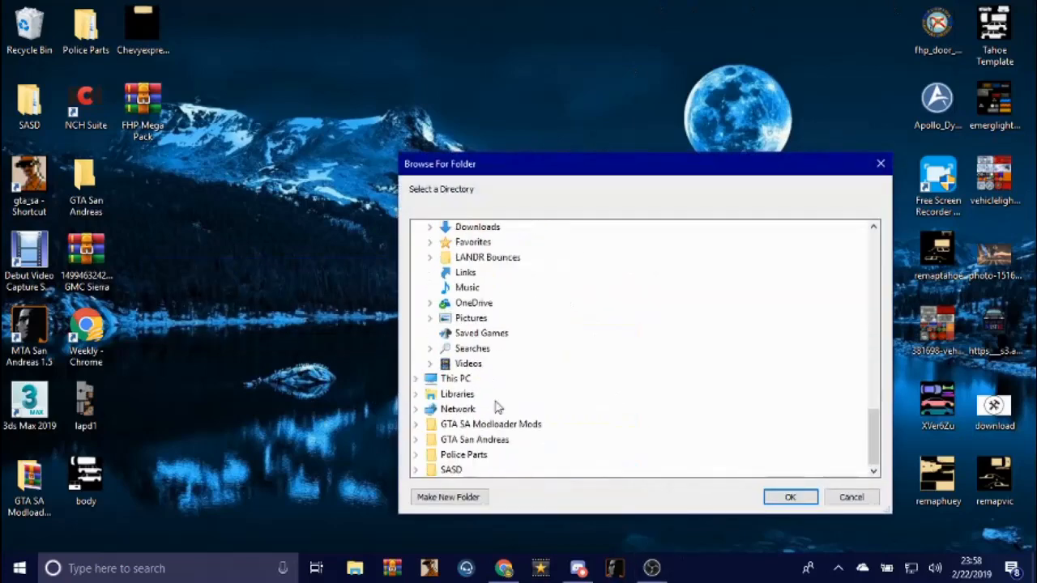
left_click(789, 496)
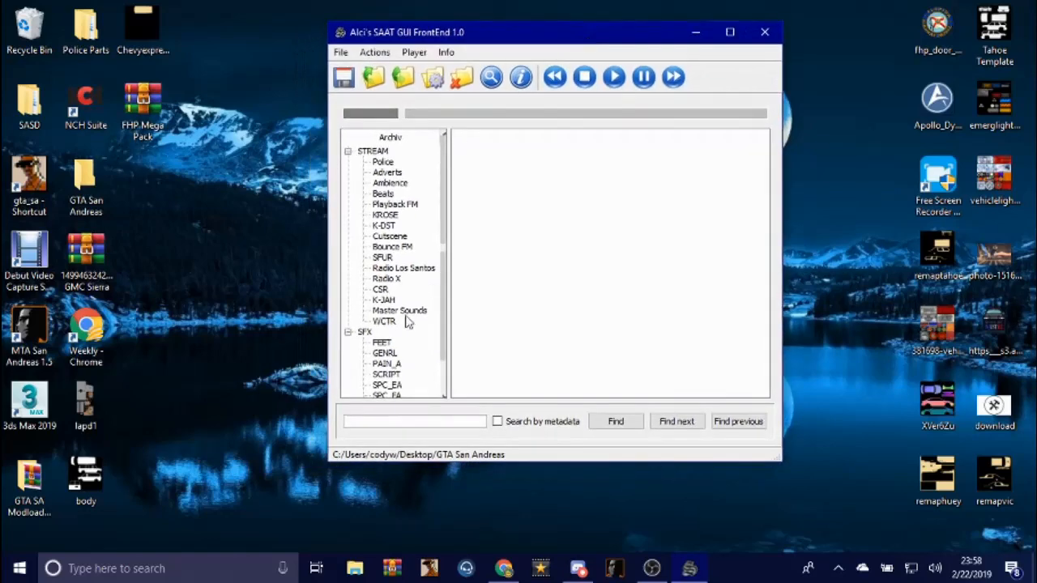
mouse_move(414, 283)
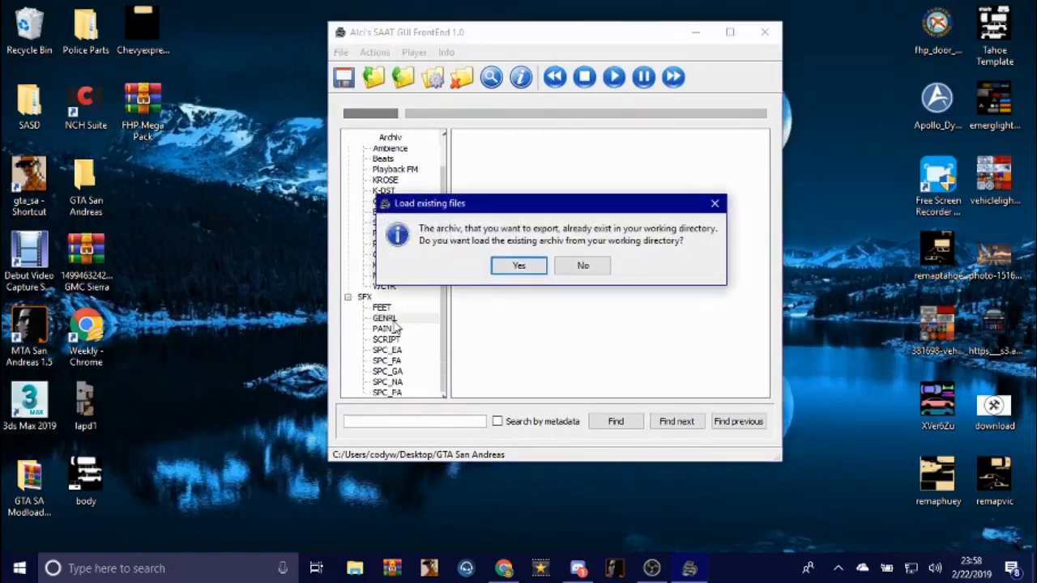
- Load the GENRL archive's banks and expand Bank_068 to list sound_001 to sound_014
left_click(519, 266)
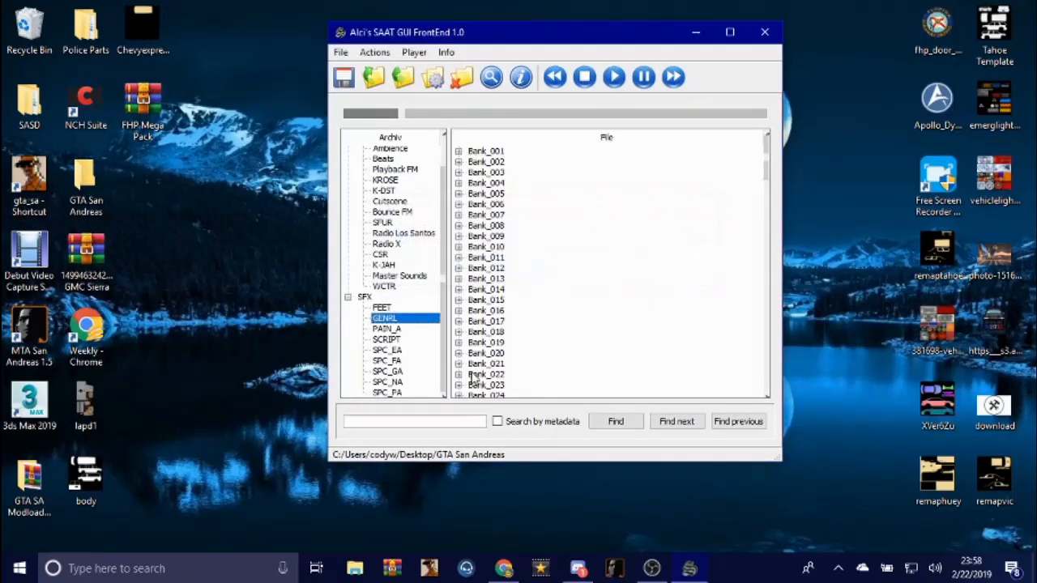
scroll("down", 3)
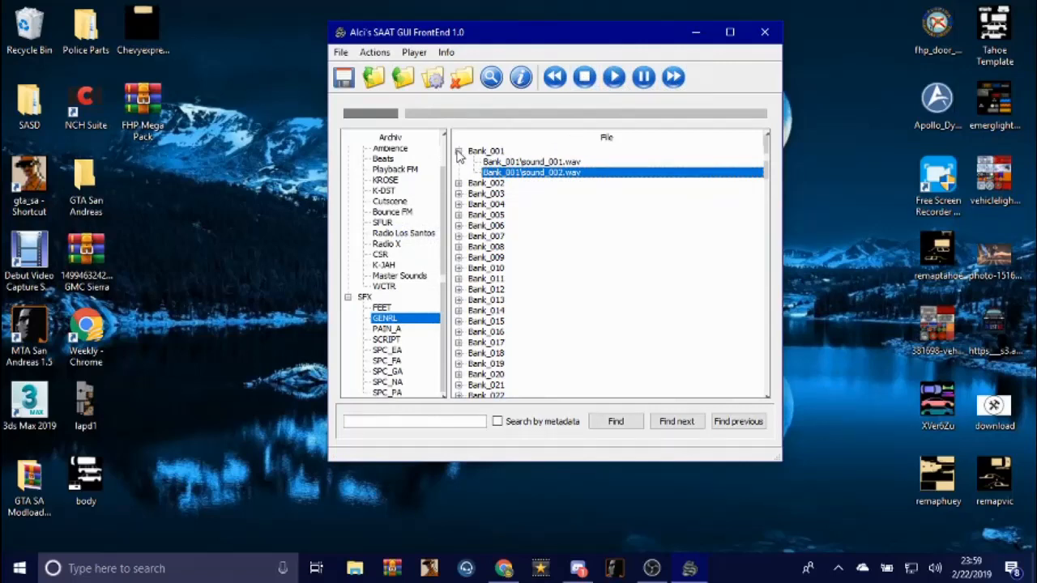
left_click(458, 153)
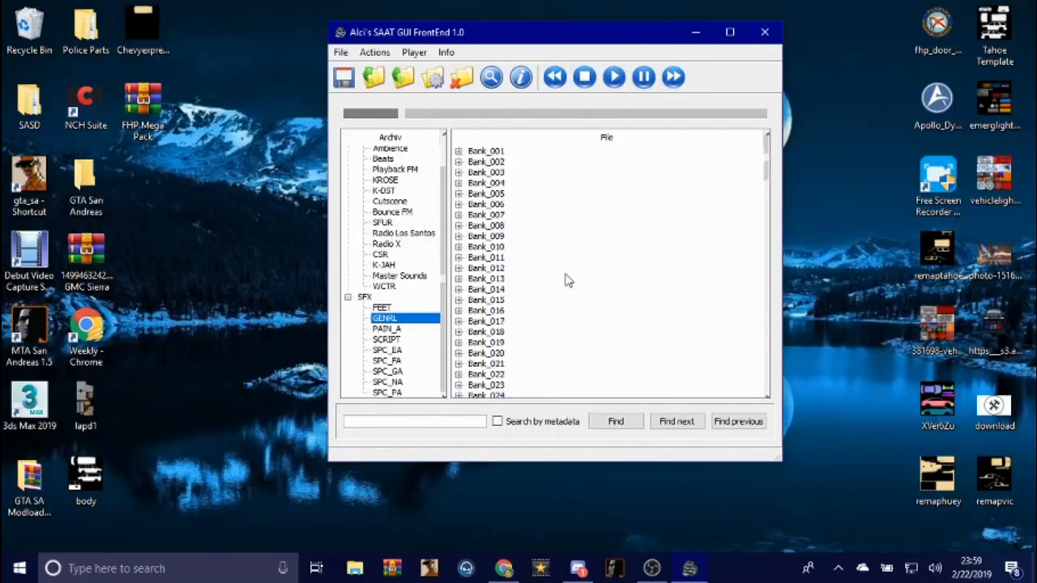
mouse_move(554, 289)
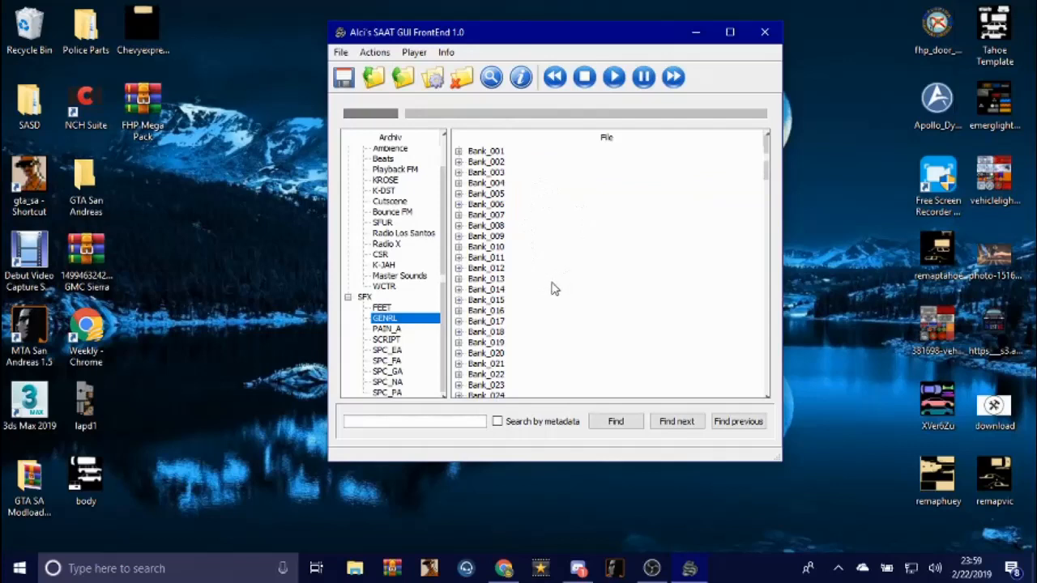
scroll("down", 3)
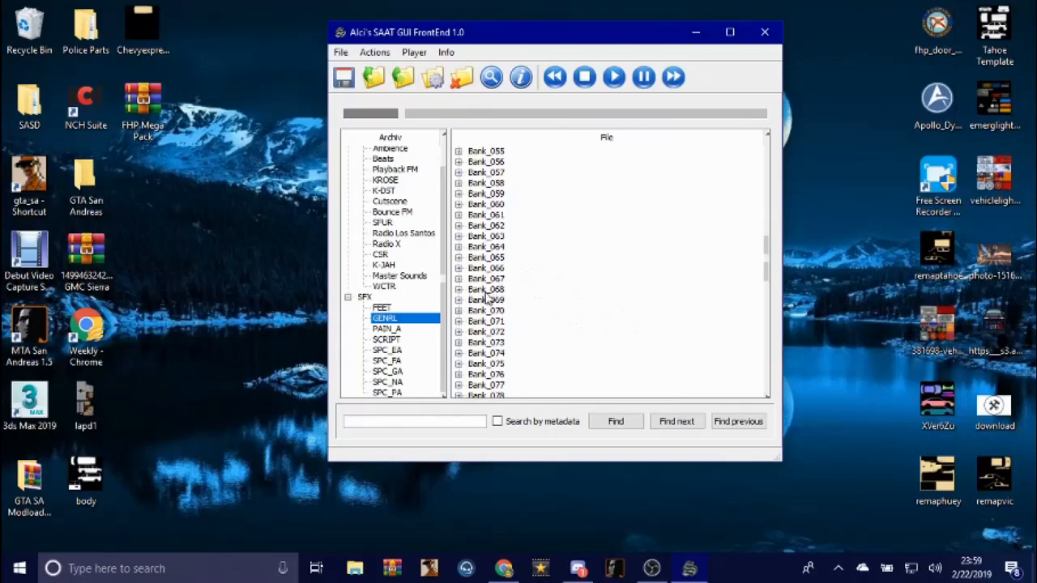
mouse_move(486, 298)
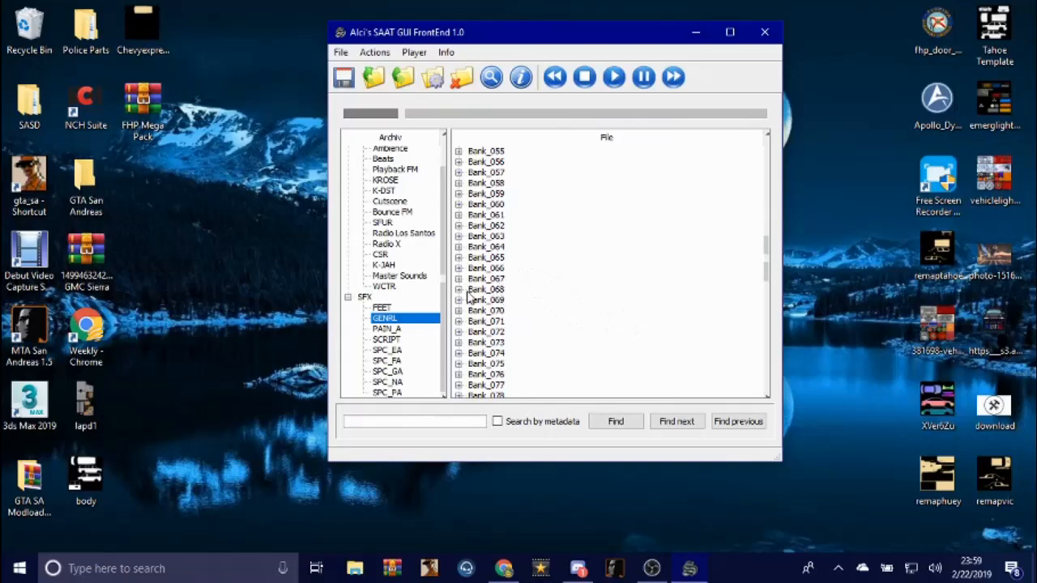
left_click(459, 289)
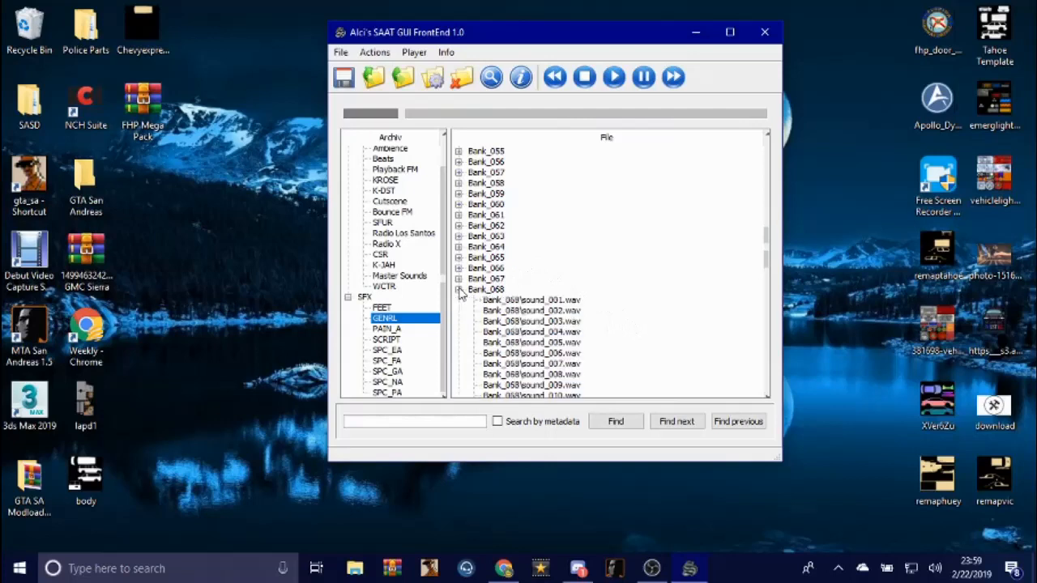
- Select sound_011 in Bank_068 and preview the original sound_012
scroll("down", 3)
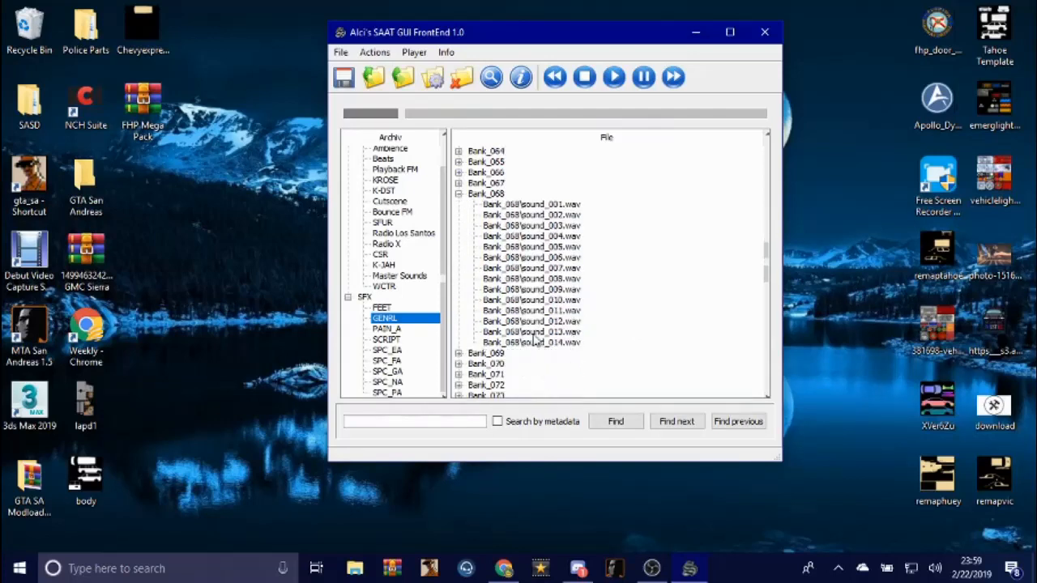
left_click(531, 312)
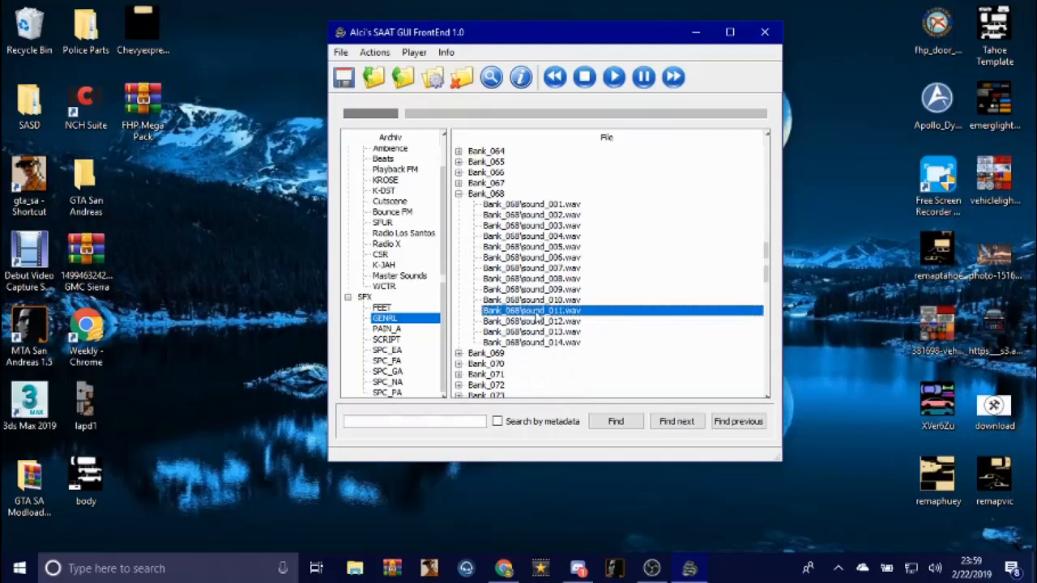
left_click(674, 76)
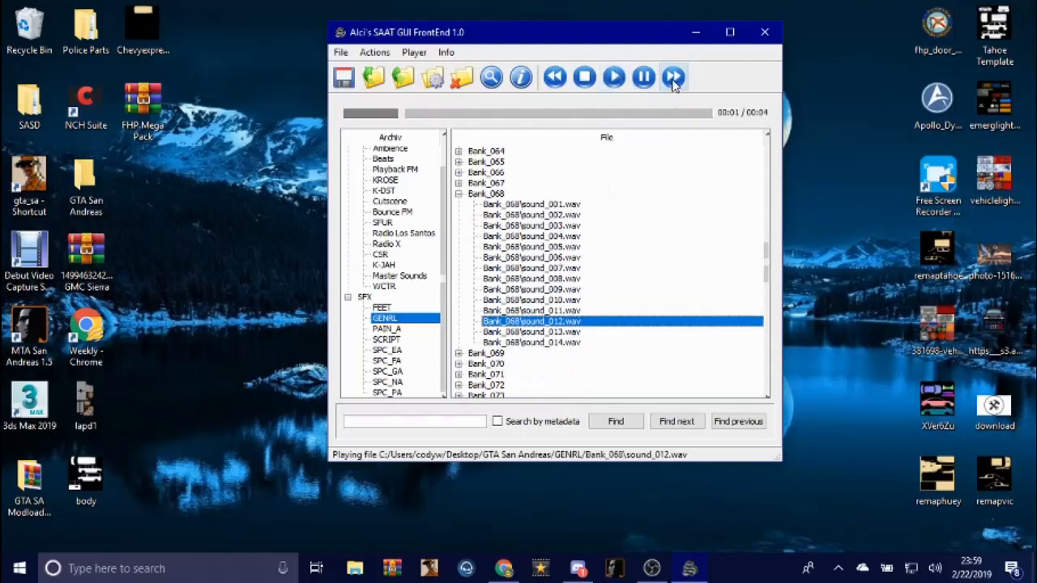
left_click(674, 78)
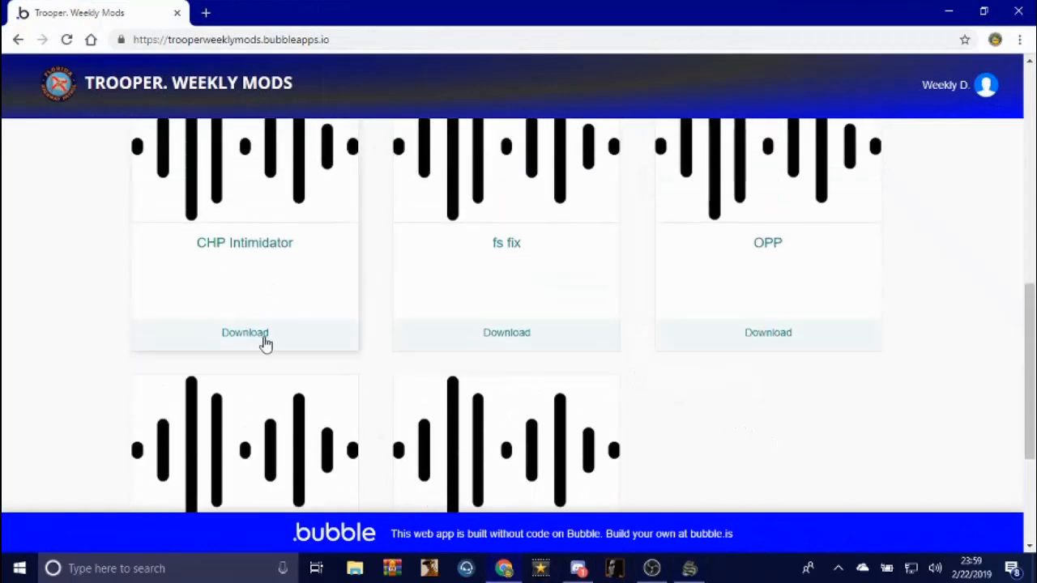
- Download the CHP Intimidator archive and open its bank_68 folder with sound_011 and sound_012 WAVs
left_click(244, 332)
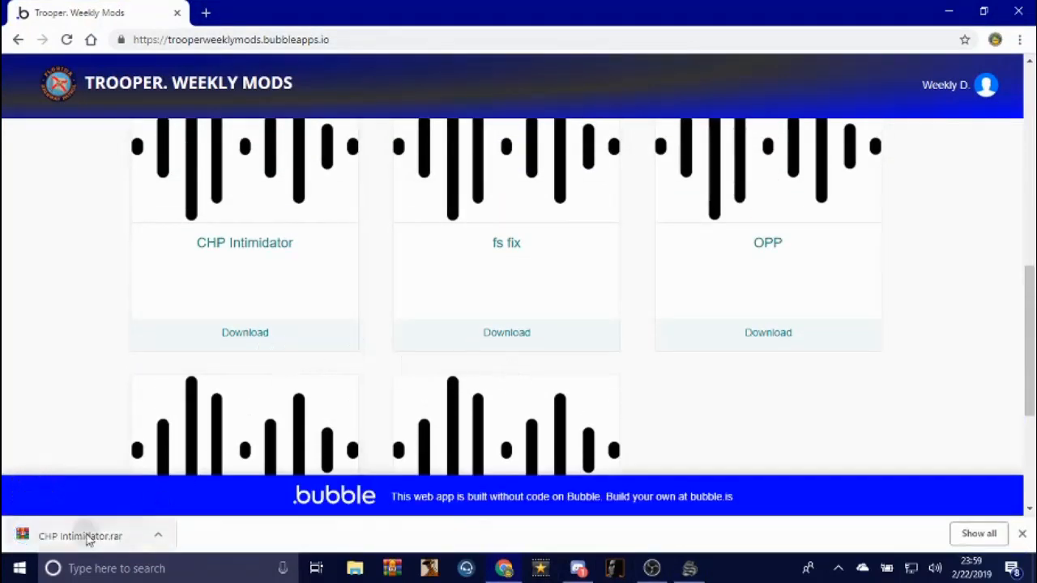
left_click(79, 535)
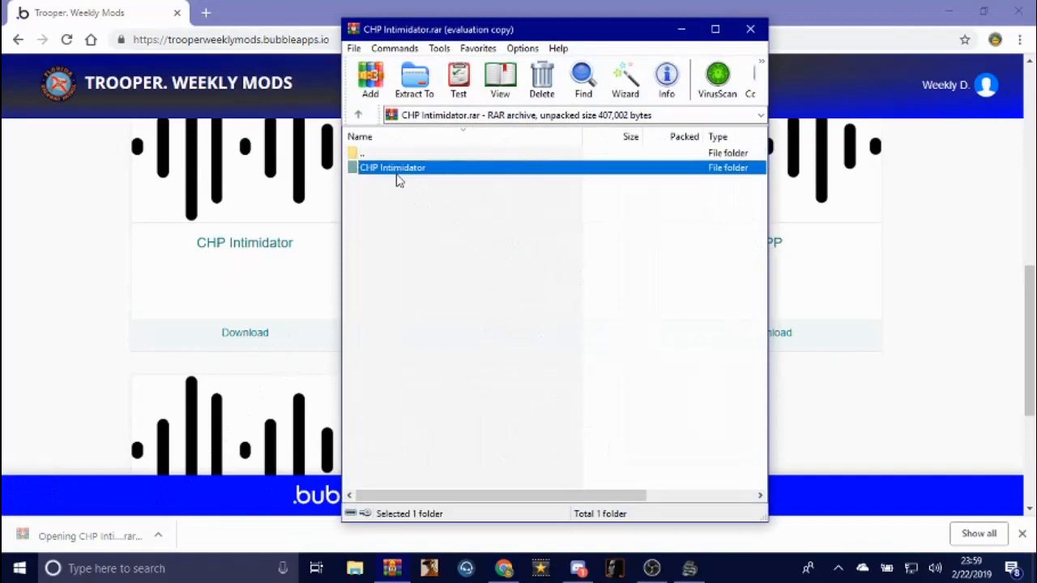
double_click(393, 167)
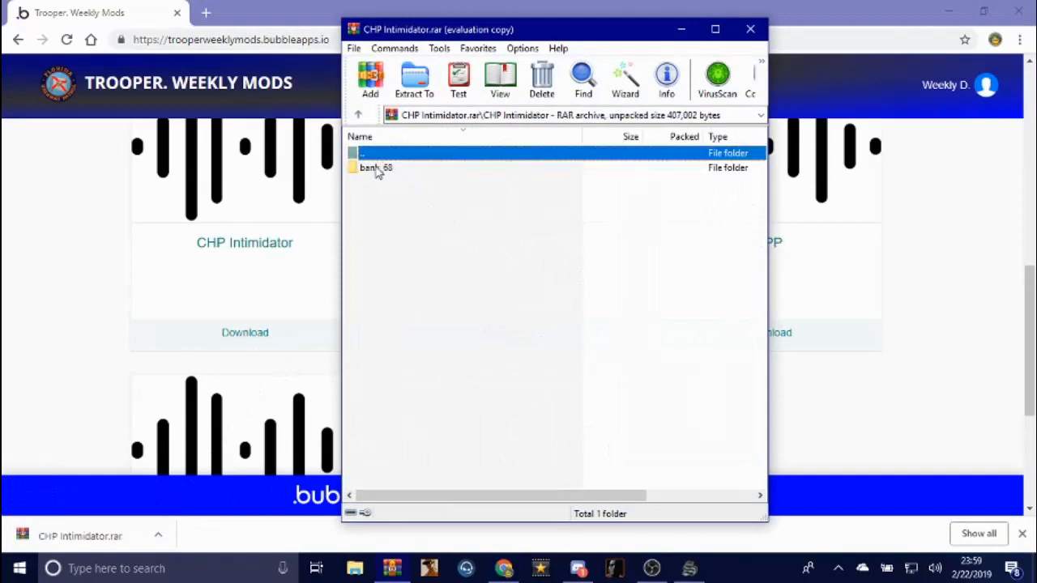
double_click(376, 166)
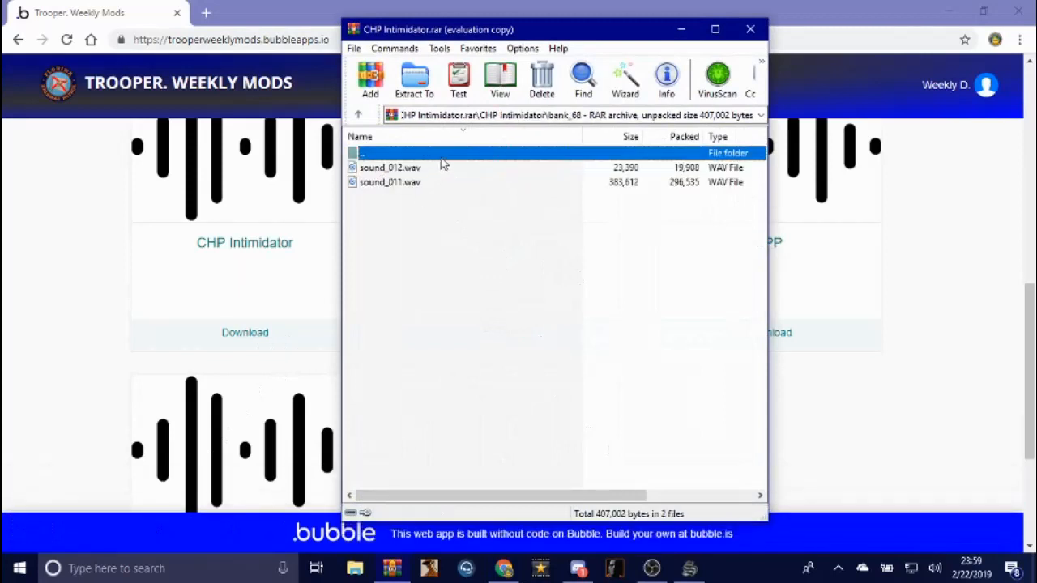
left_click(358, 113)
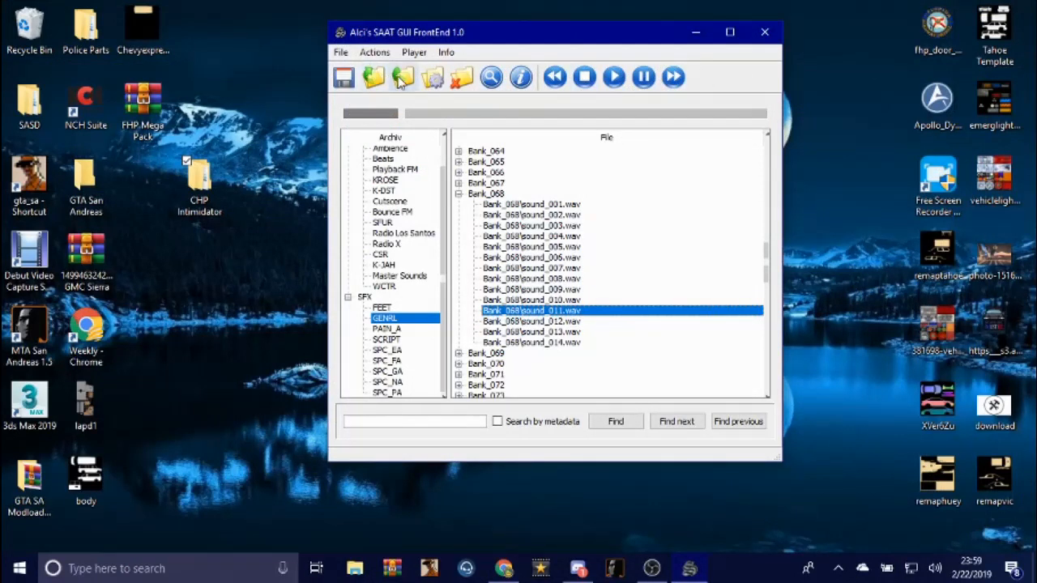
- Replace Bank_068 sound_011 with sound_011.wav from Desktop > CHP Intimidator > bank_68
left_click(373, 78)
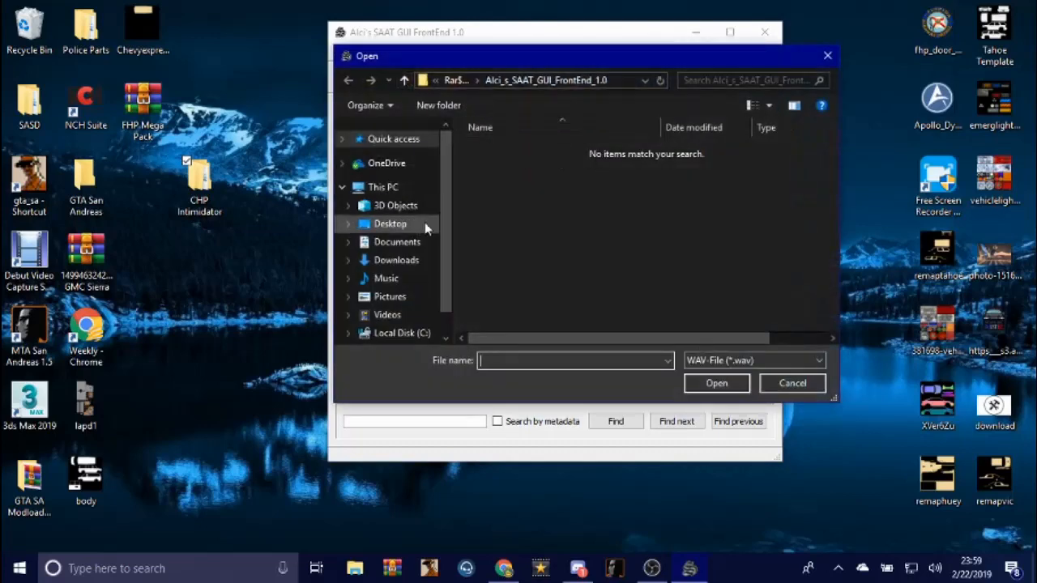
left_click(389, 224)
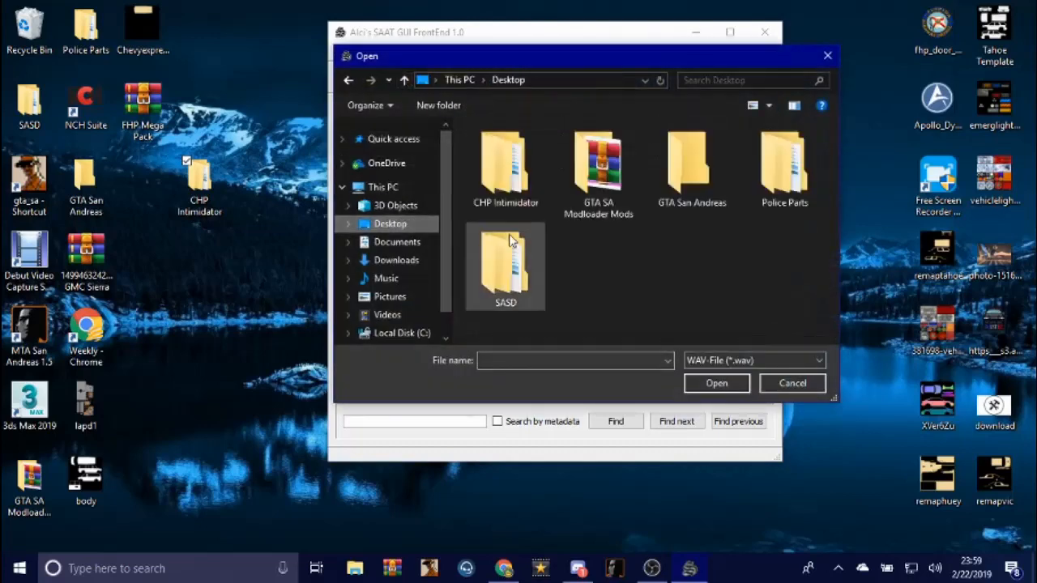
double_click(506, 166)
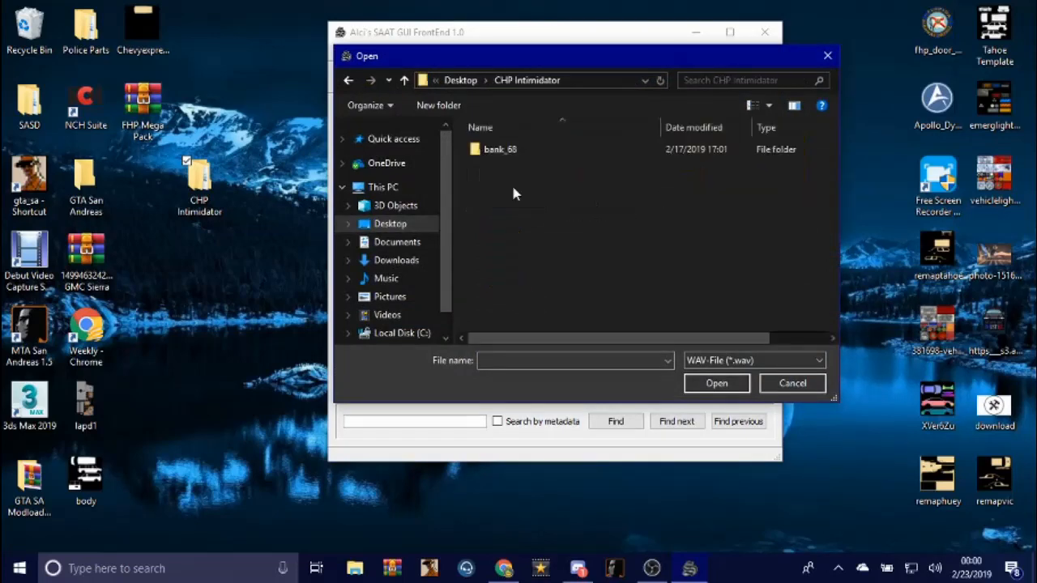
double_click(499, 149)
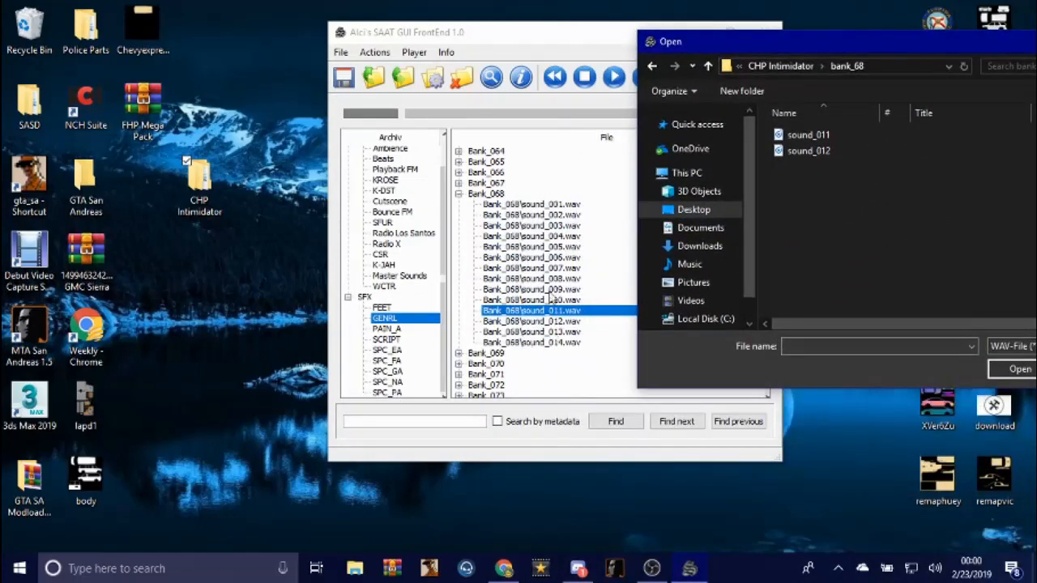
left_click(807, 134)
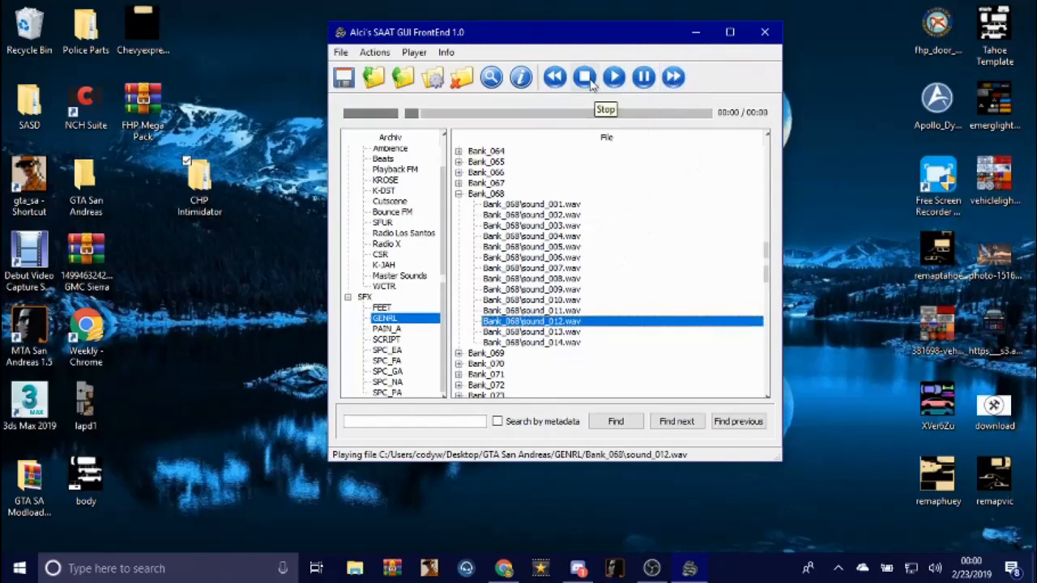
- Stop playback of the replaced sound_012, leaving the bank ready to save
left_click(585, 76)
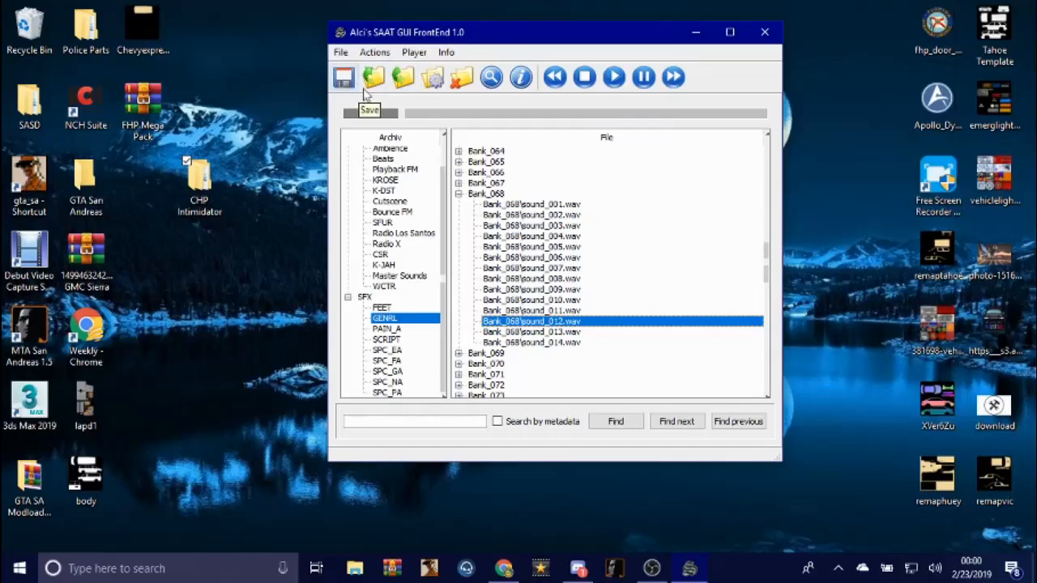
mouse_move(154, 177)
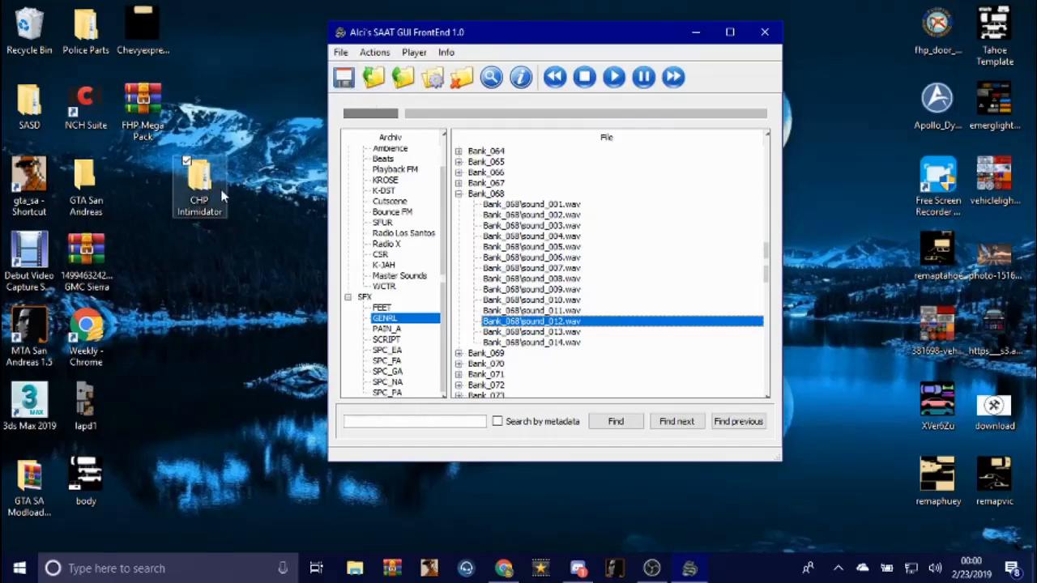
mouse_move(240, 243)
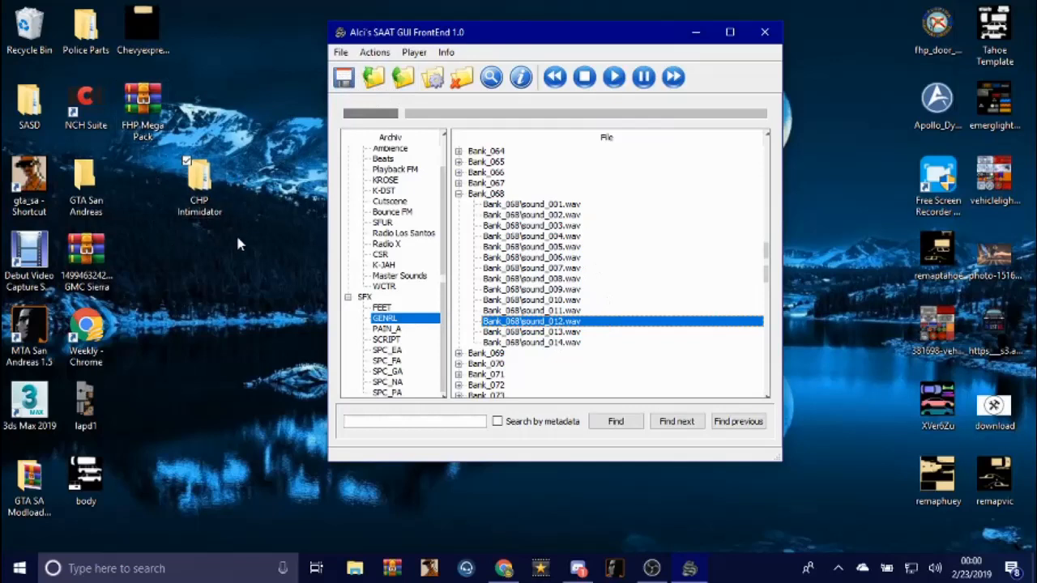
mouse_move(620, 240)
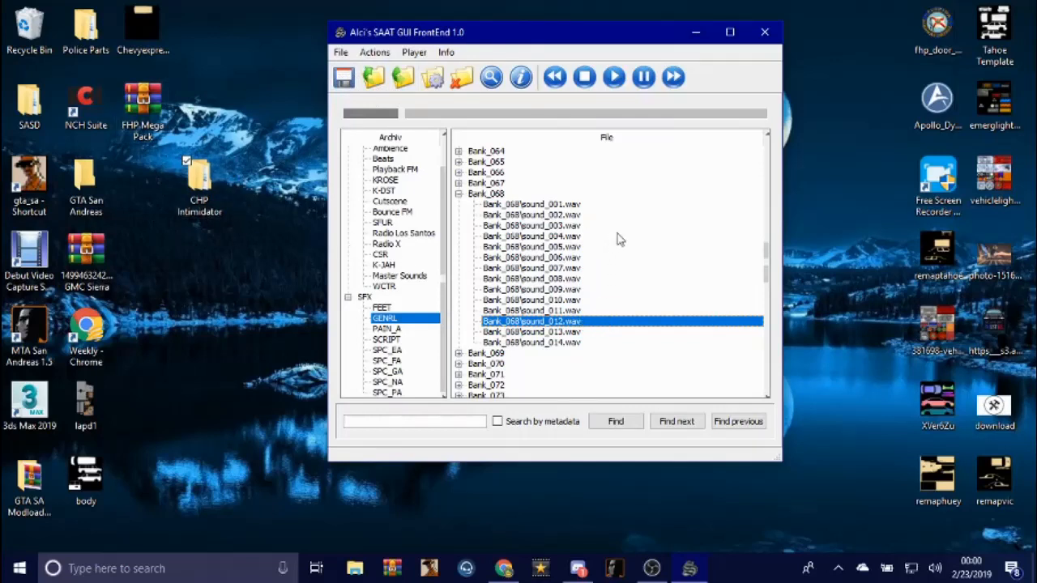
mouse_move(343, 78)
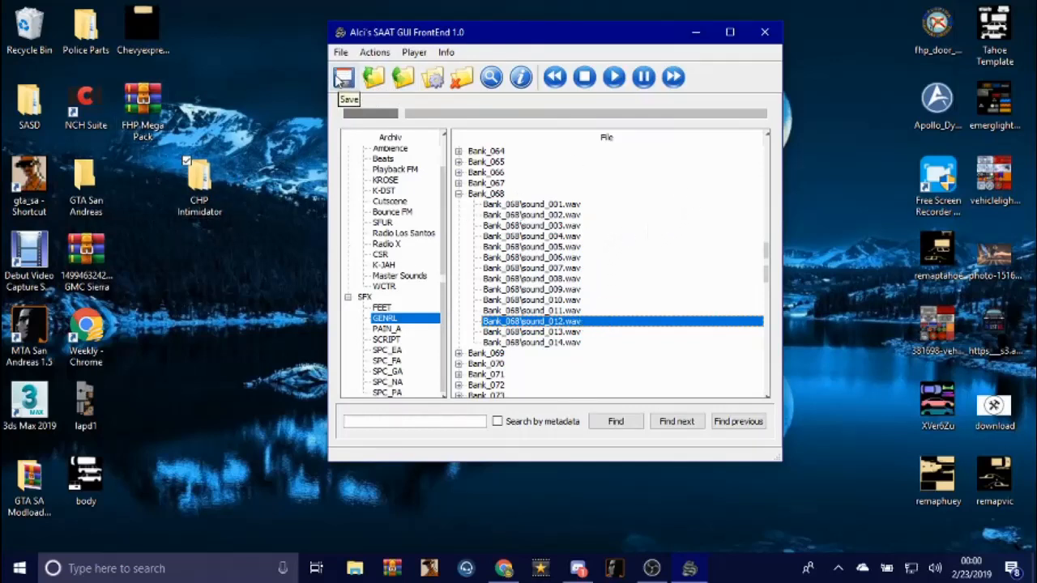